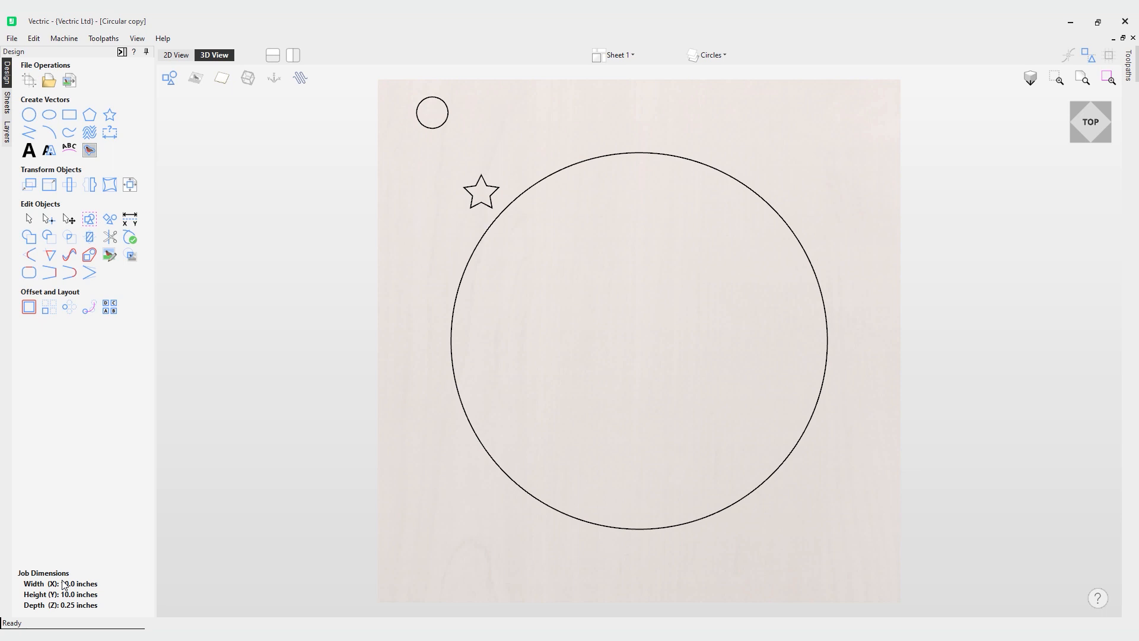
mouse_move(418, 207)
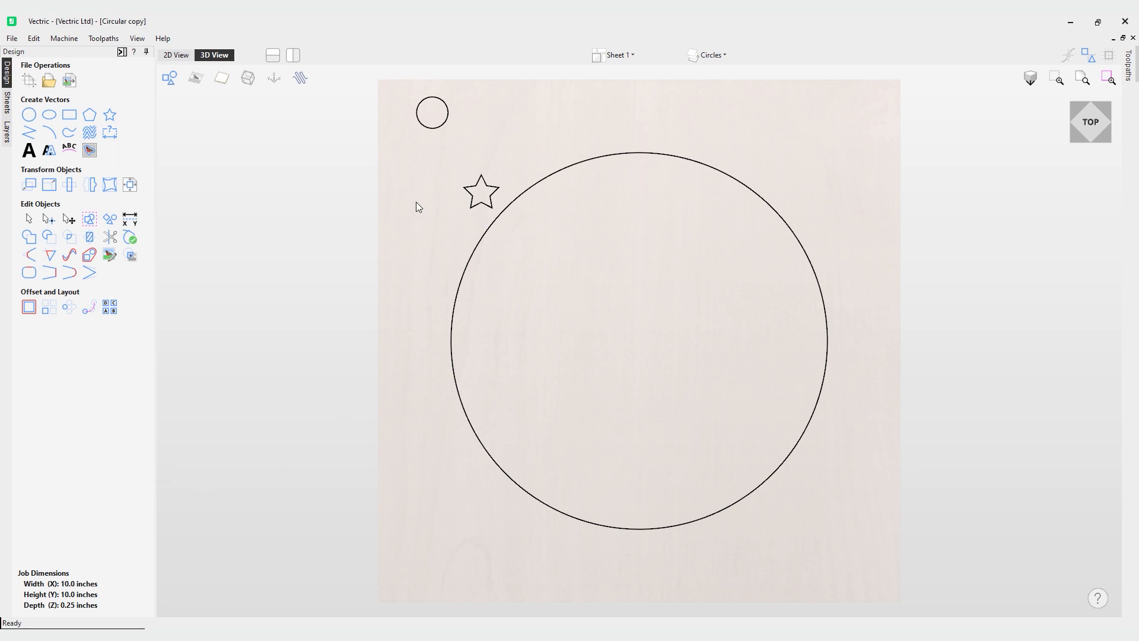
mouse_move(69, 307)
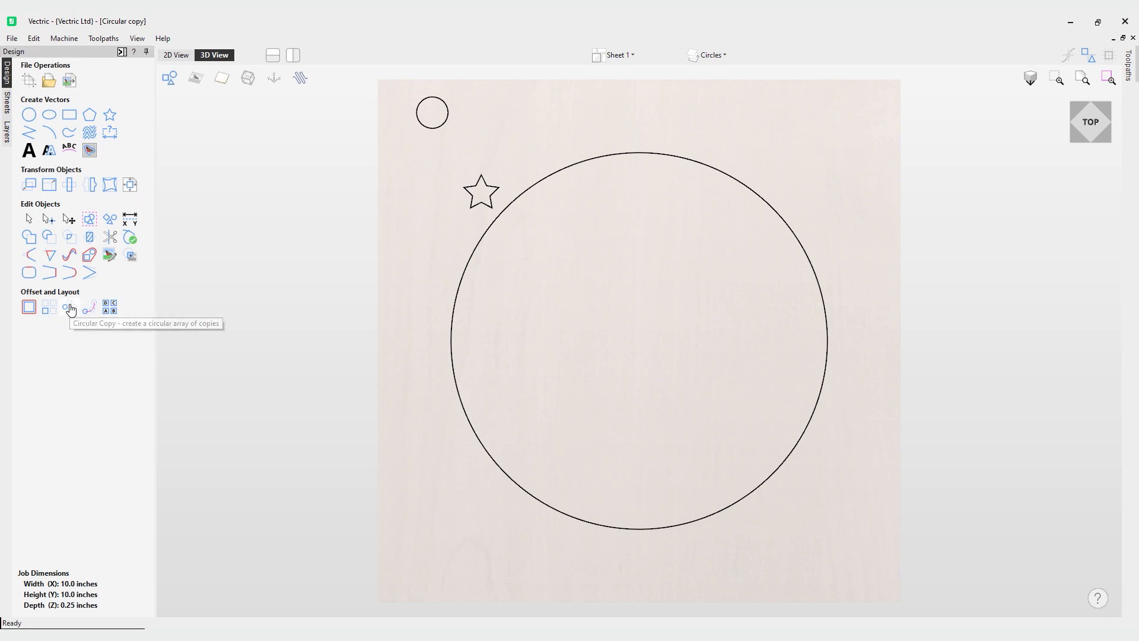
Step: Launch Circular Copy from the Offset and Layout tools
click(68, 307)
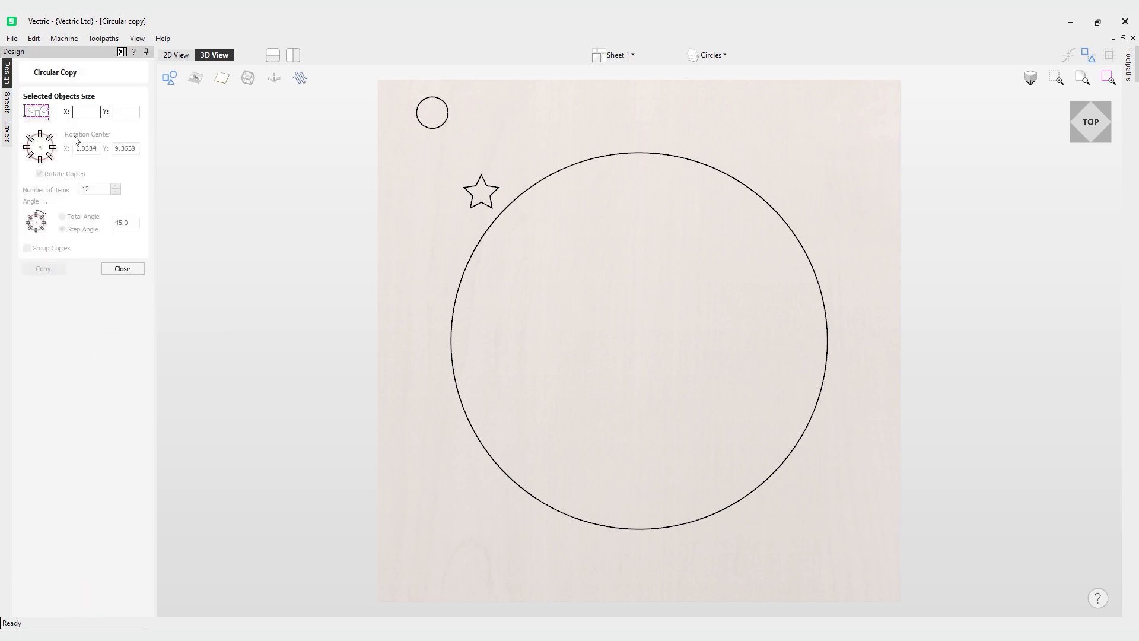
Step: Select the 0.6-inch small circle near the top-left as the object to copy
click(86, 111)
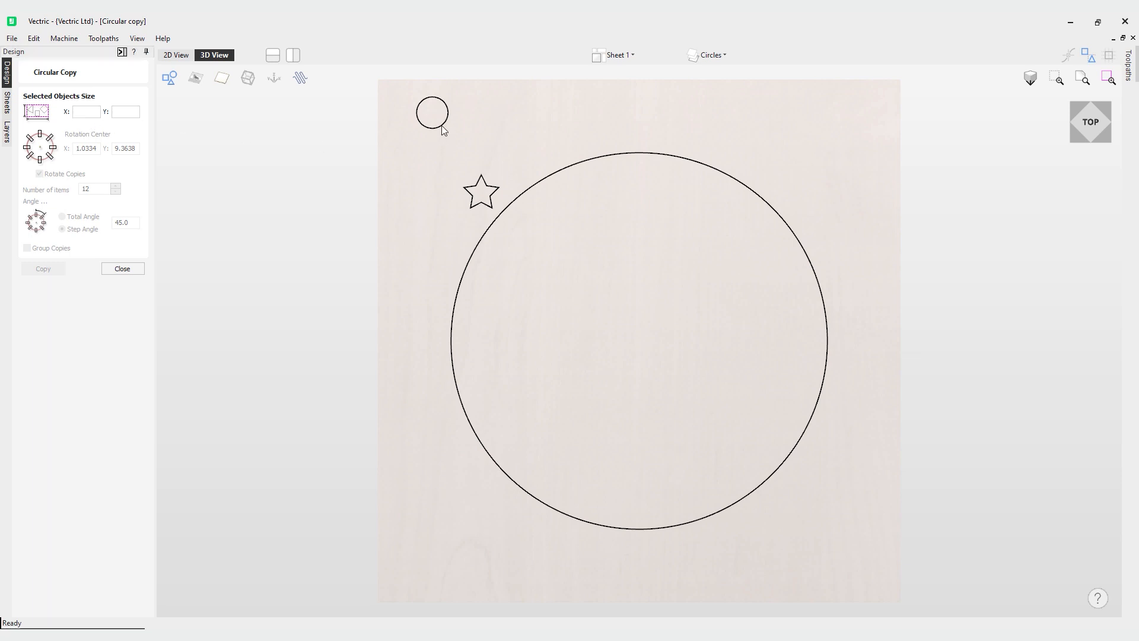
click(433, 112)
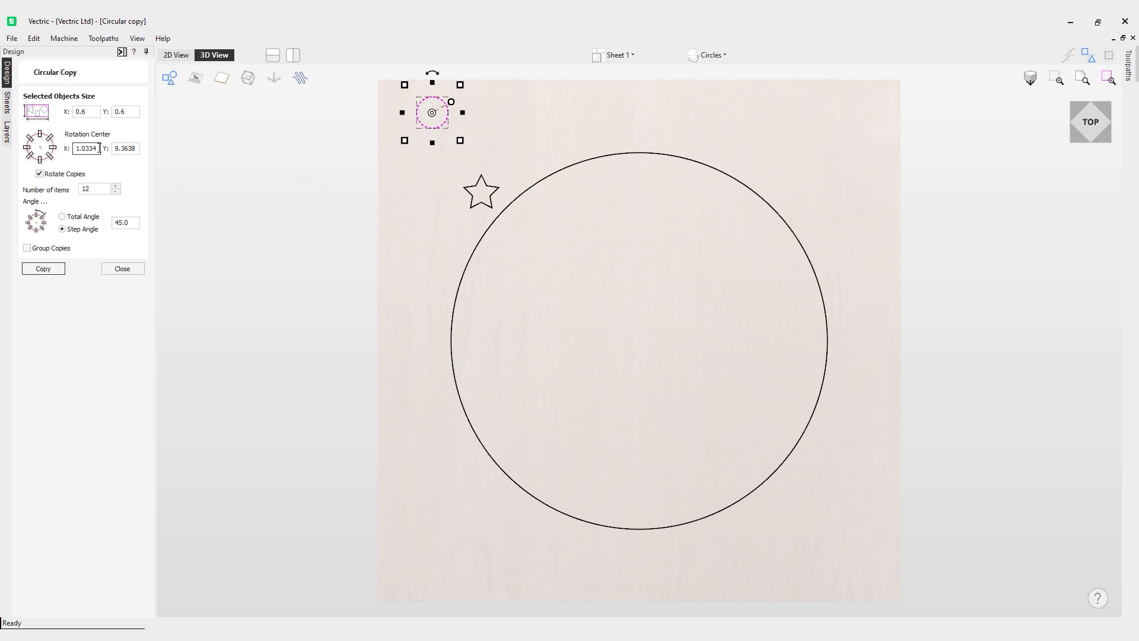
mouse_move(82, 296)
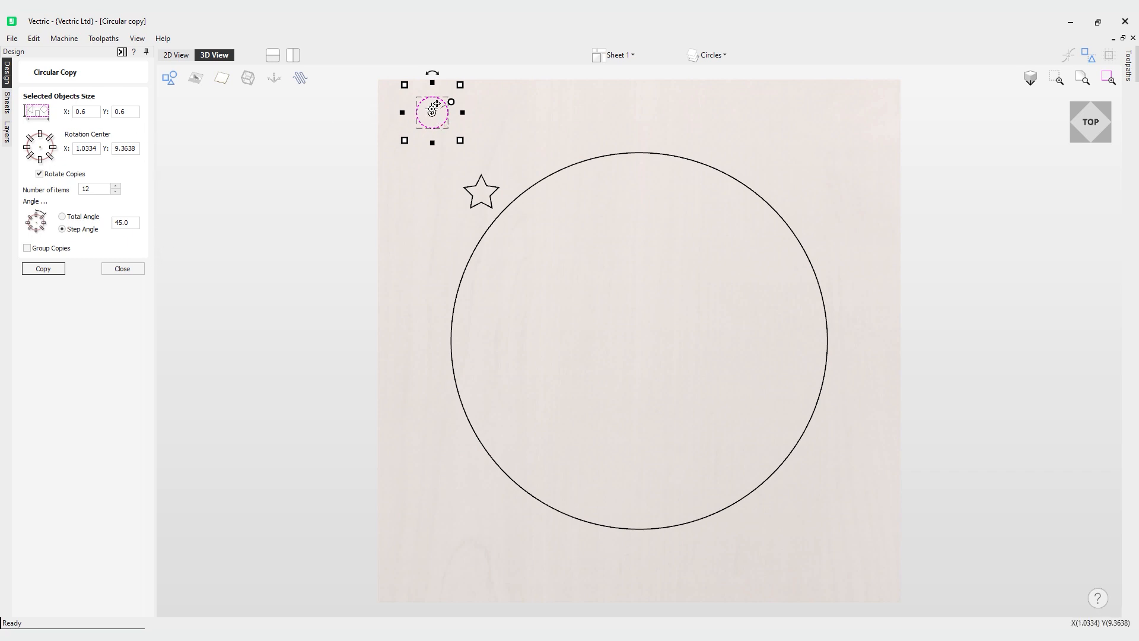
mouse_move(434, 140)
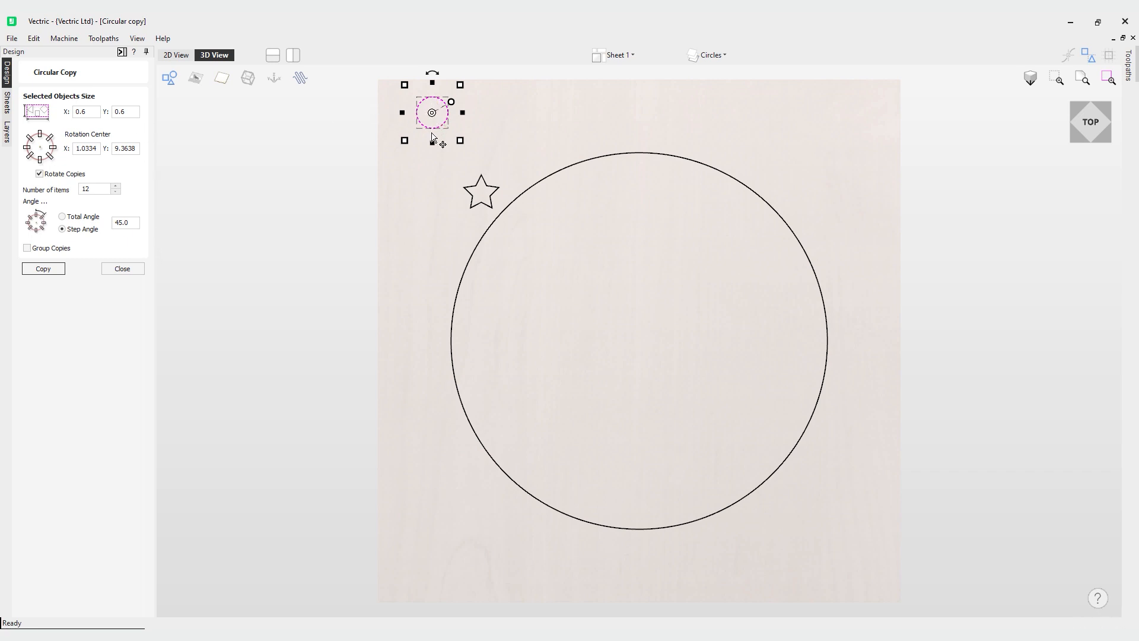
mouse_move(436, 67)
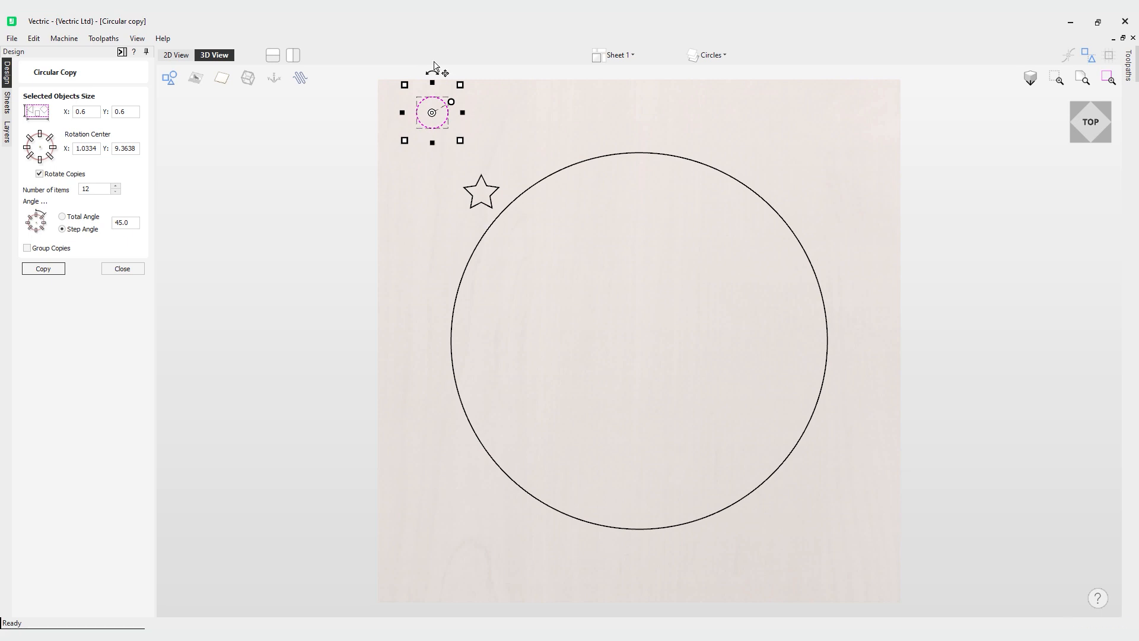
mouse_move(433, 111)
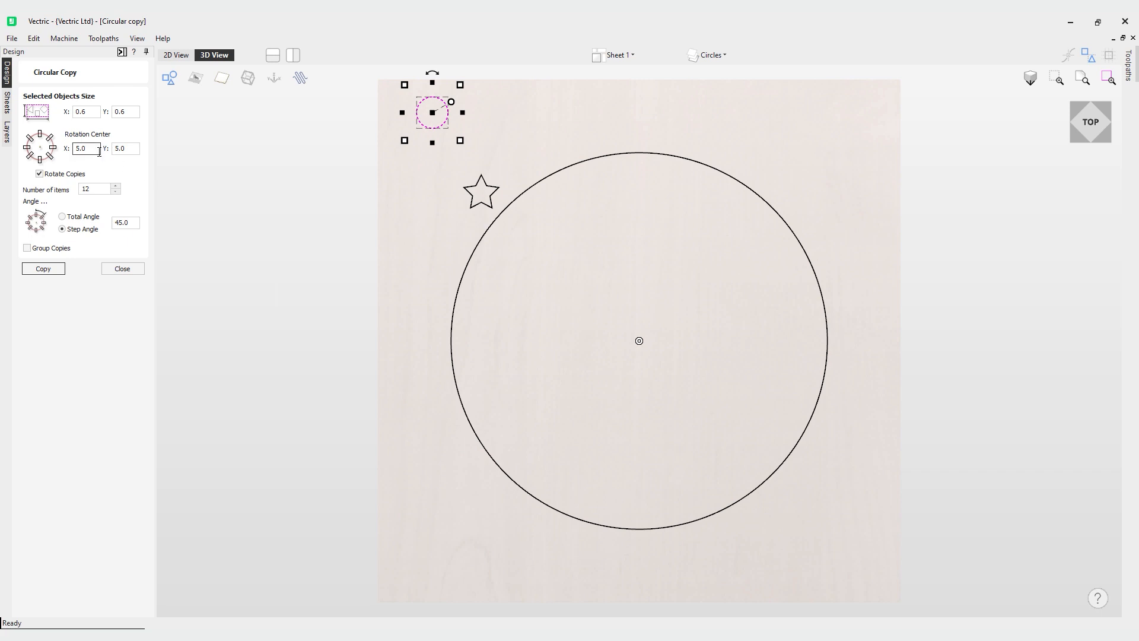
mouse_move(91, 149)
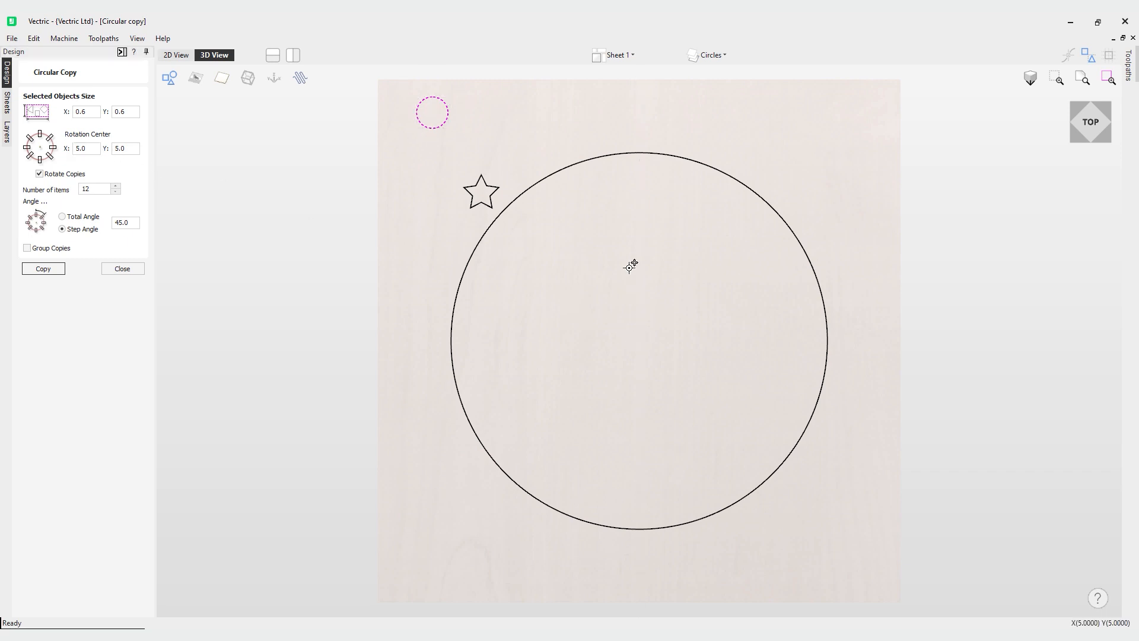
Step: Drag the small circle onto the large circle's rim, rotation centre at 5, 5
click(432, 112)
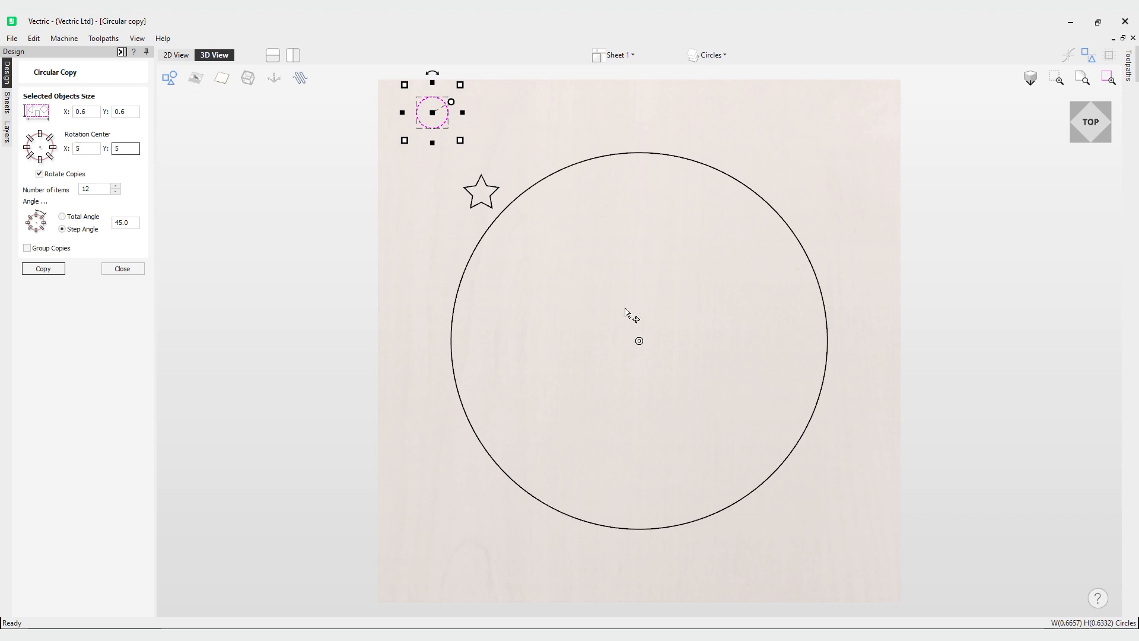
mouse_move(622, 325)
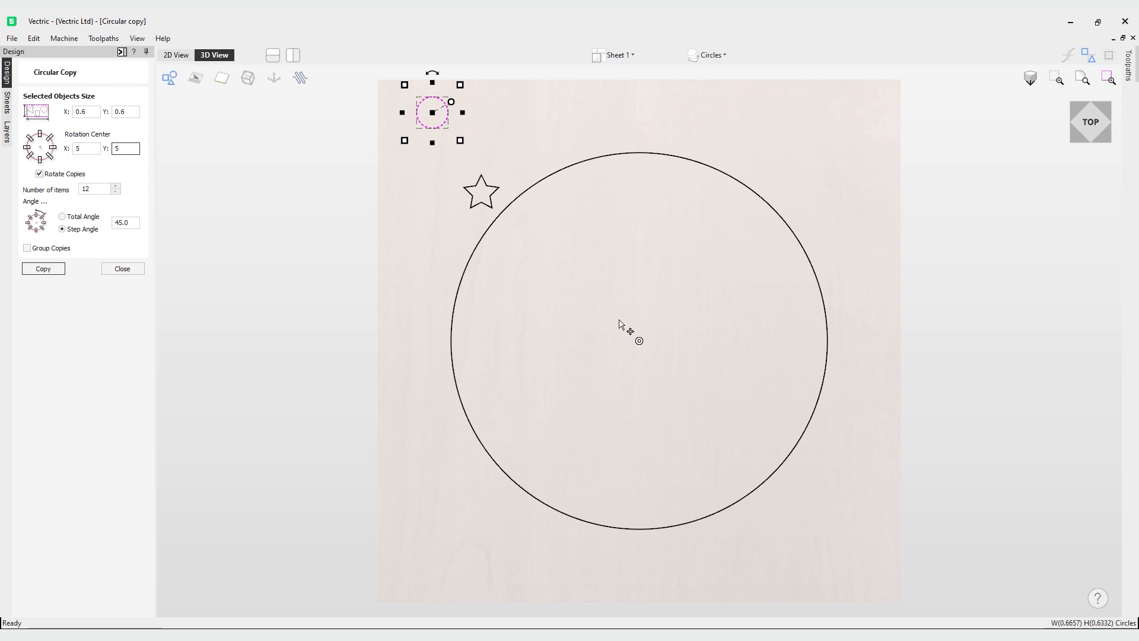
drag(432, 113, 454, 123)
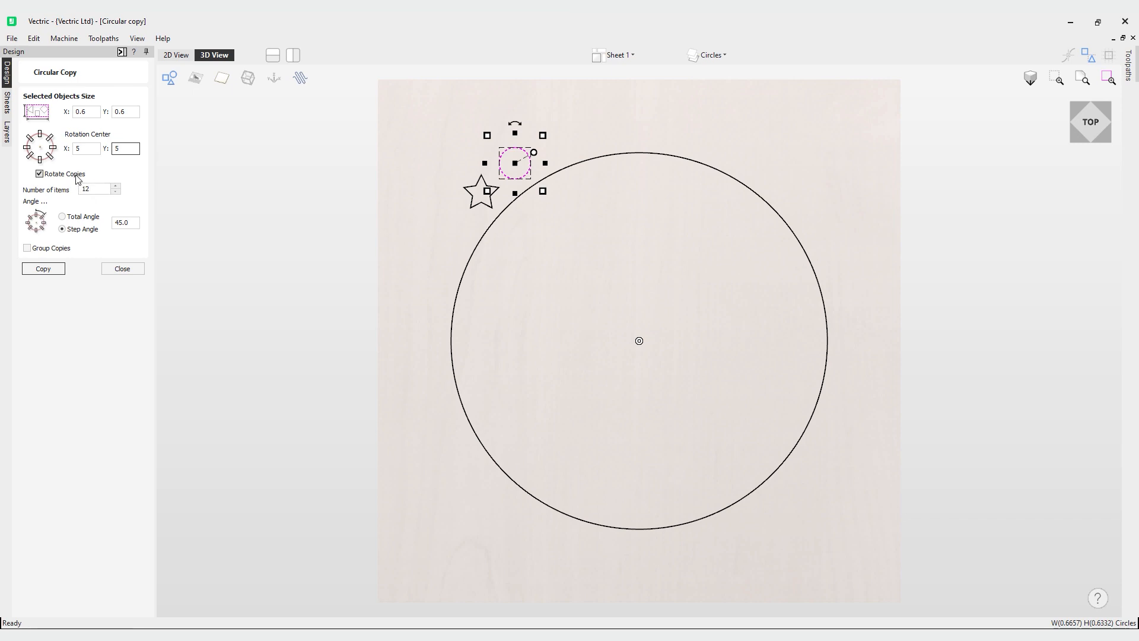
Step: Turn off Rotate Copies and create a ring of small-circle copies
click(40, 174)
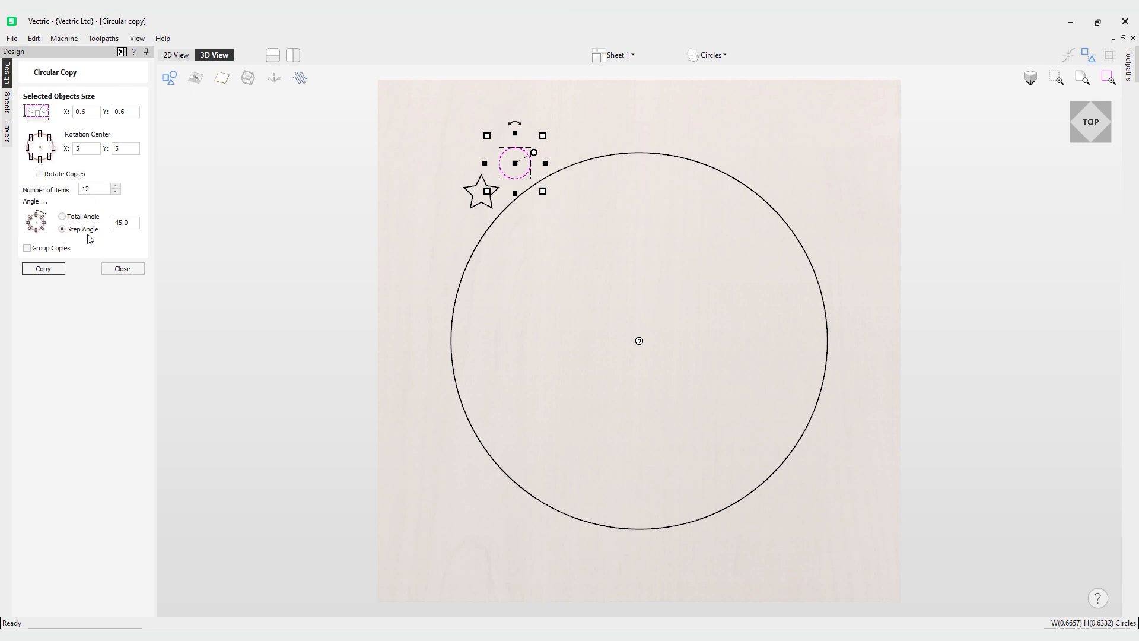
mouse_move(456, 373)
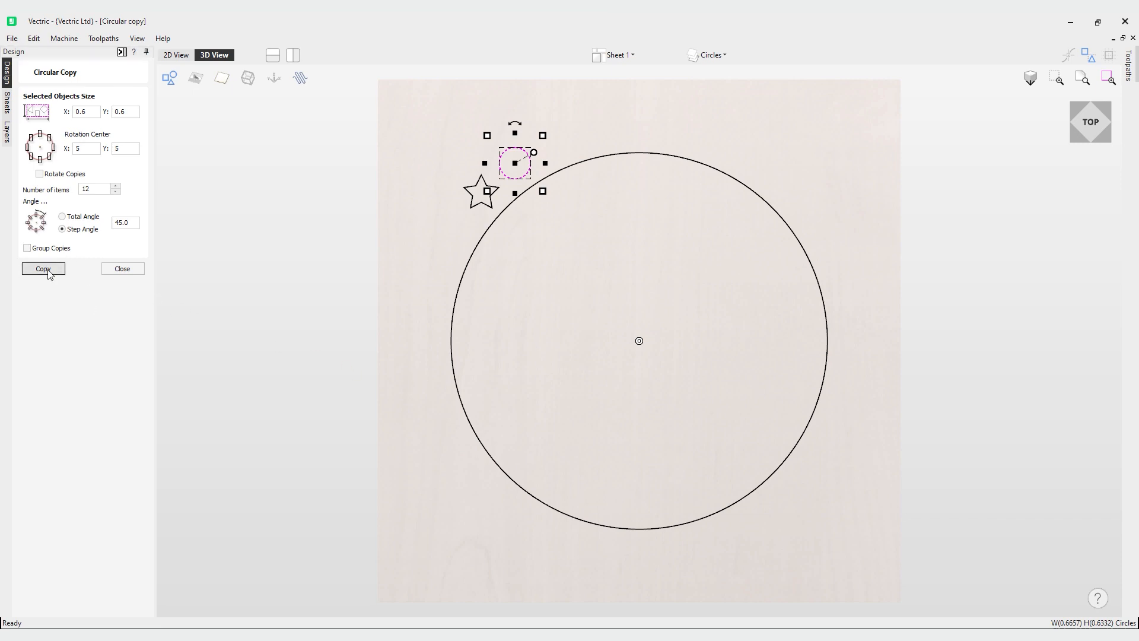
click(42, 268)
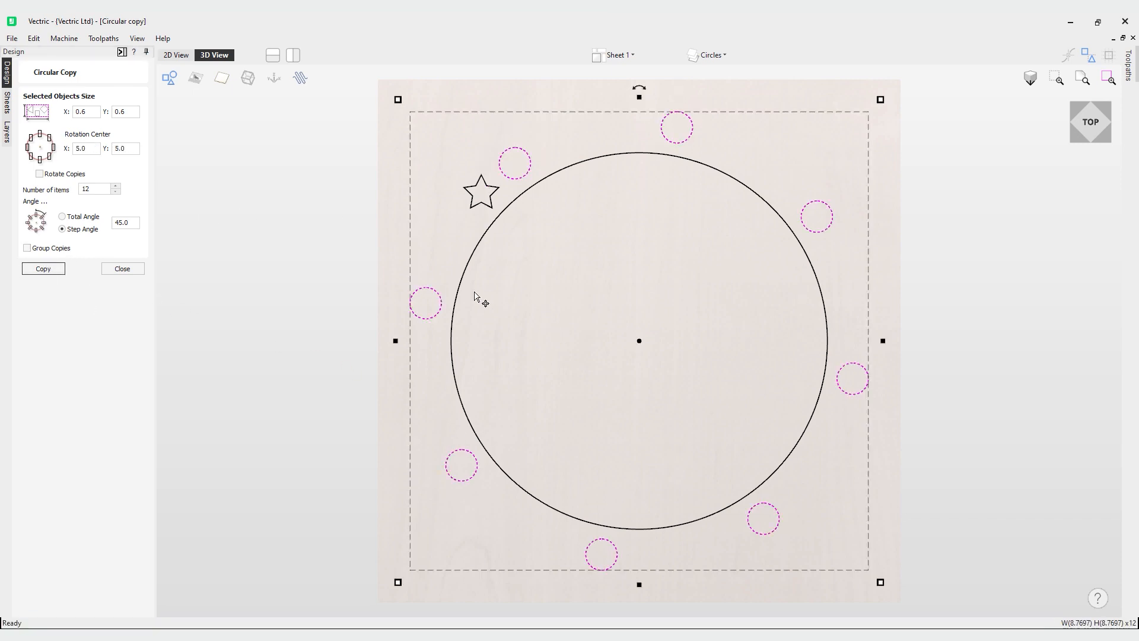
mouse_move(602, 356)
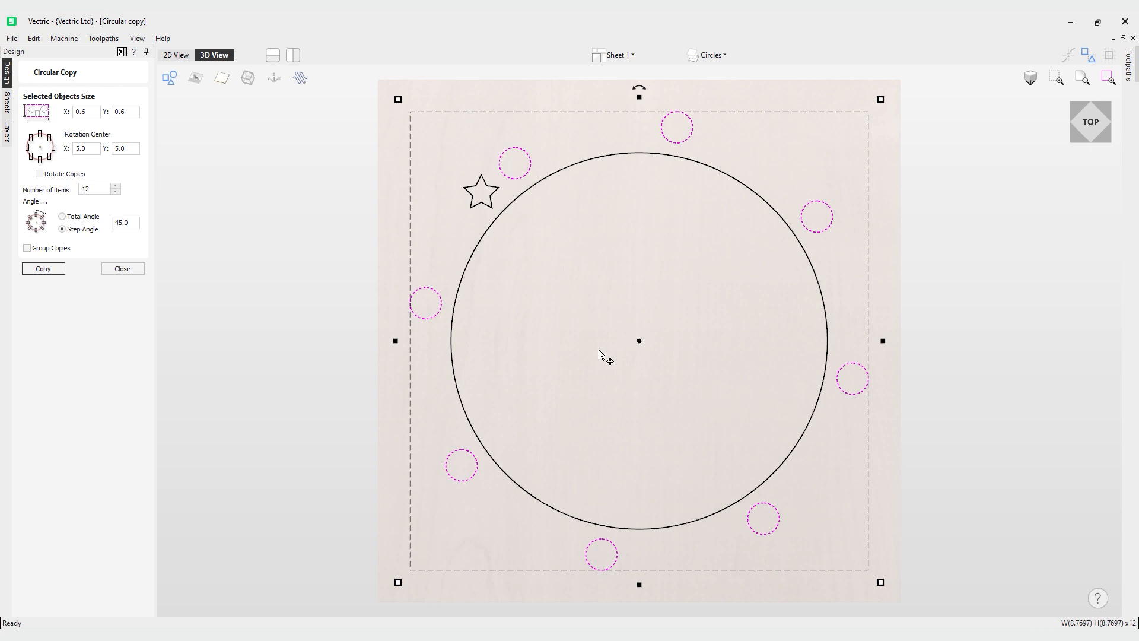
mouse_move(601, 356)
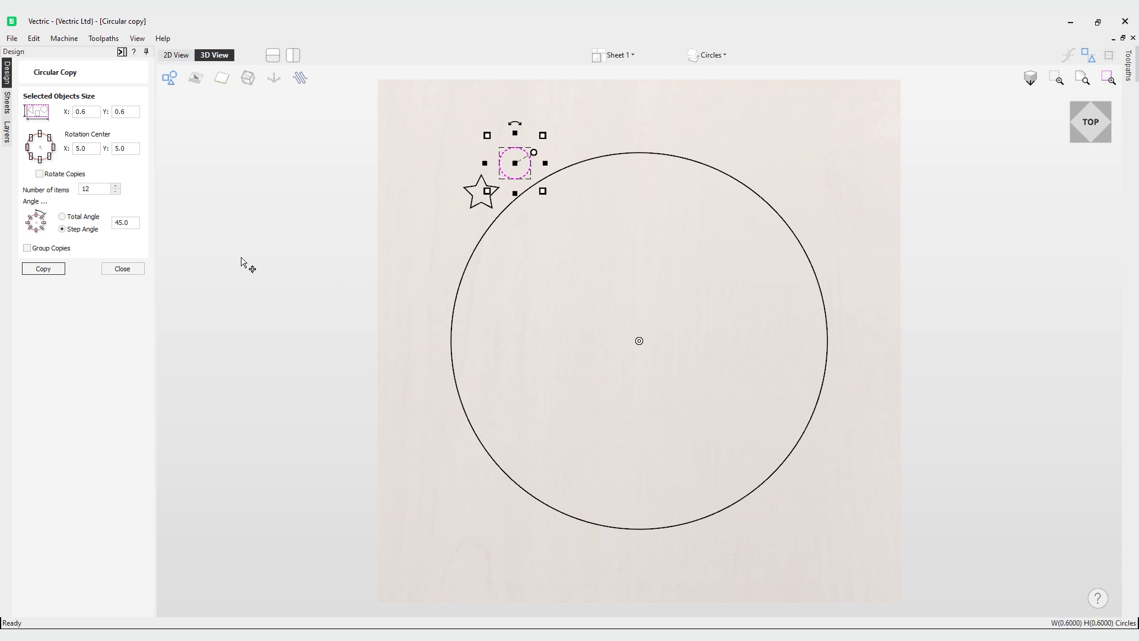
Step: Switch spacing to a total angle and create the copies, giving twelve circles in a 45° arc
click(61, 216)
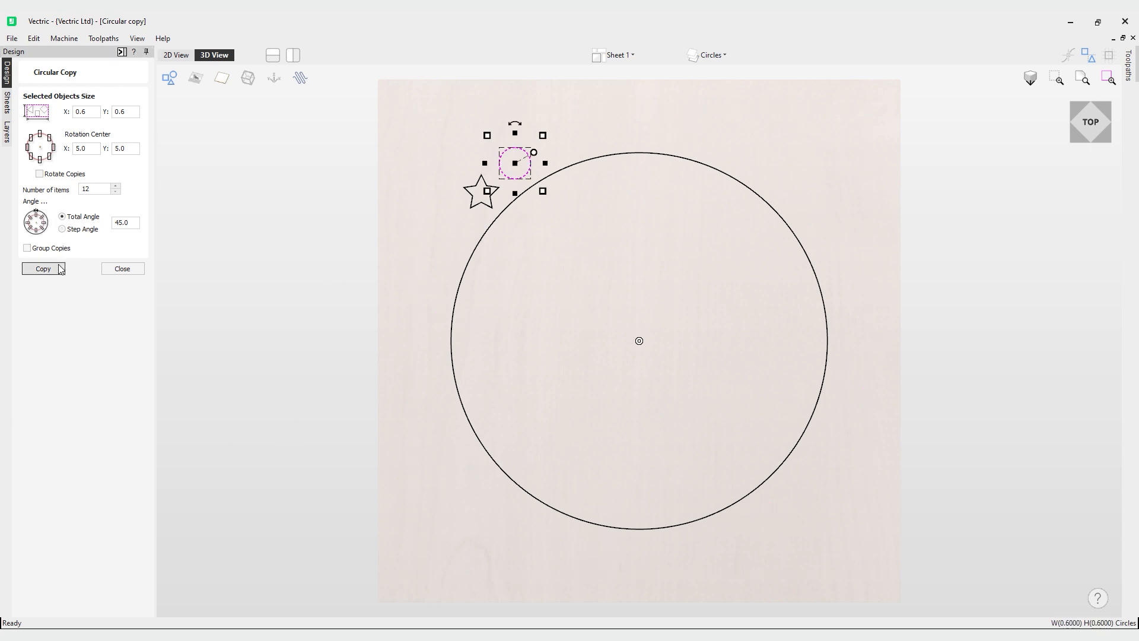
click(42, 268)
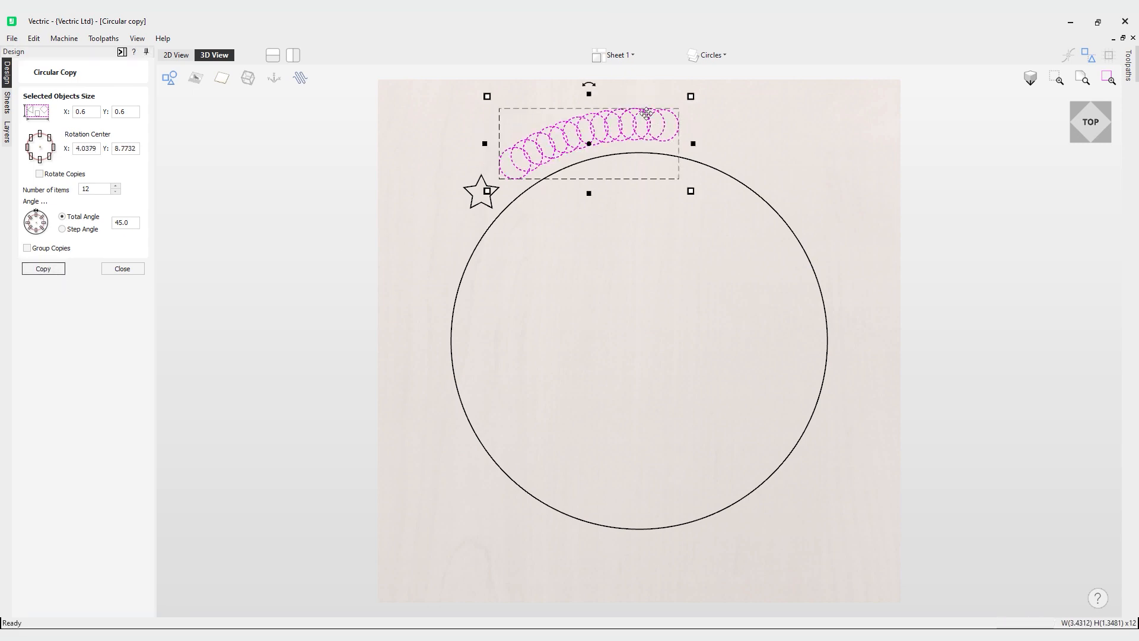
mouse_move(660, 121)
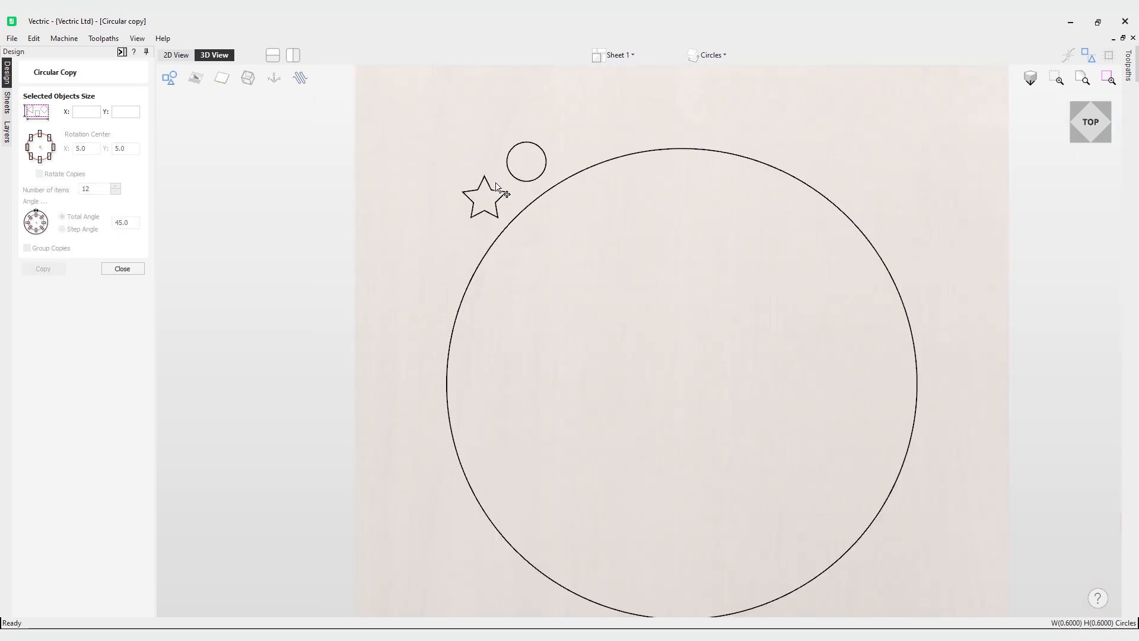
Step: Copy the star into eight items spaced at a 45° step angle around the circle
click(485, 196)
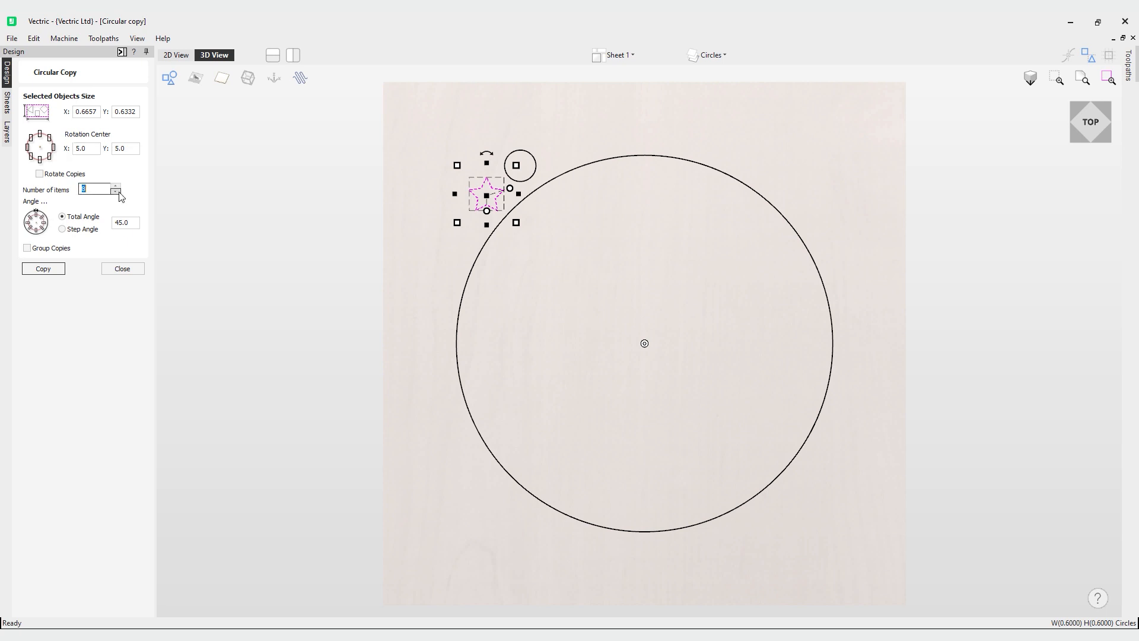
mouse_move(84, 240)
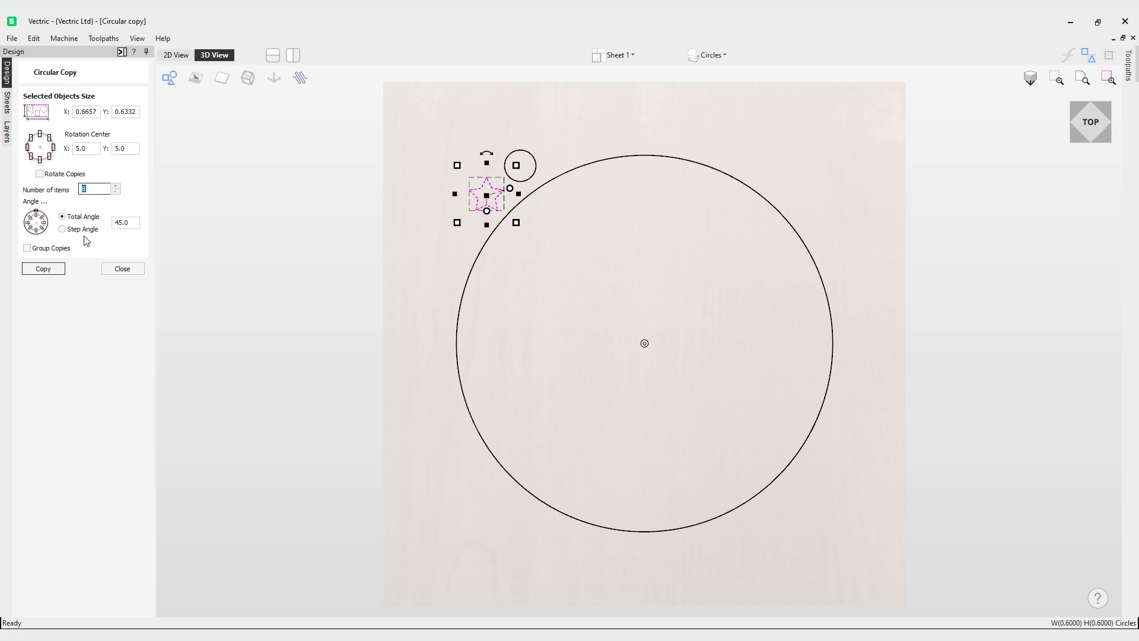
click(63, 229)
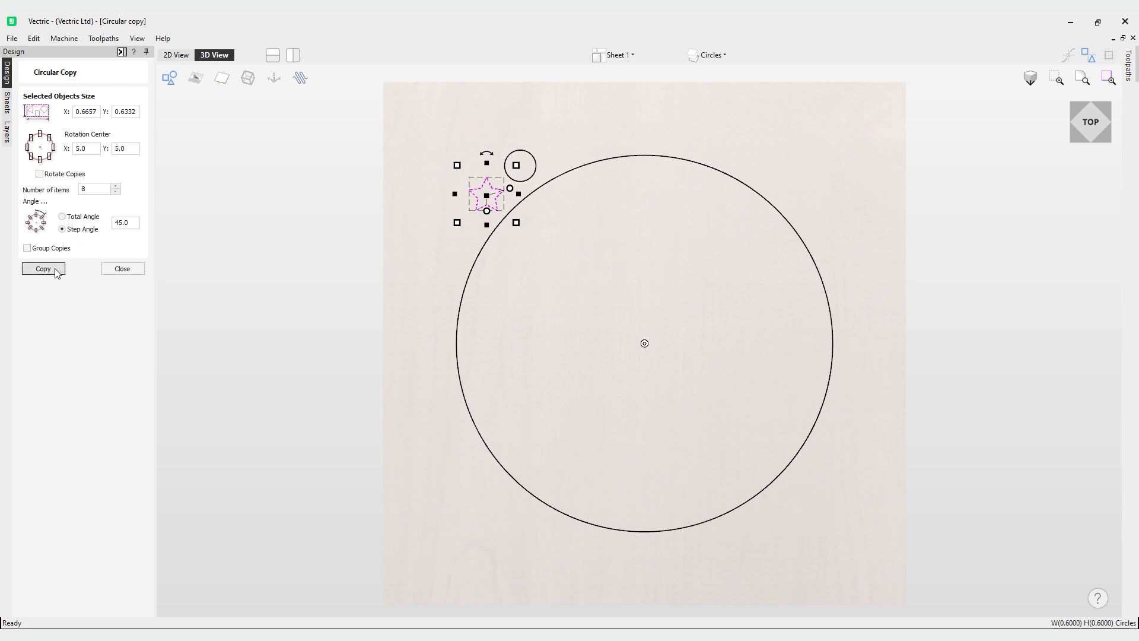
click(42, 268)
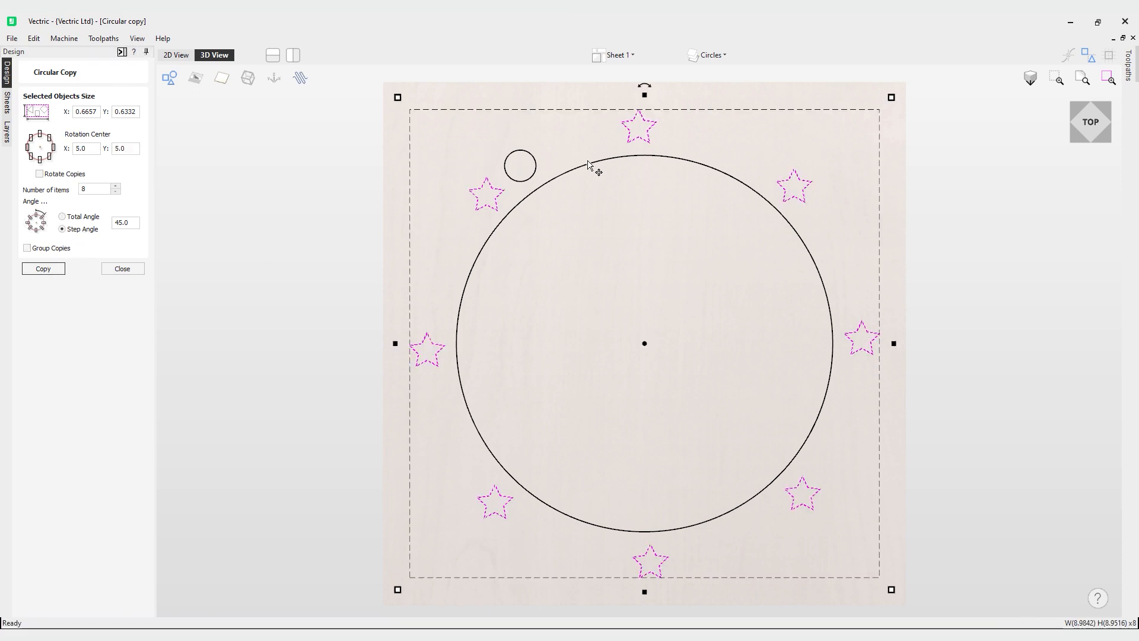
mouse_move(793, 164)
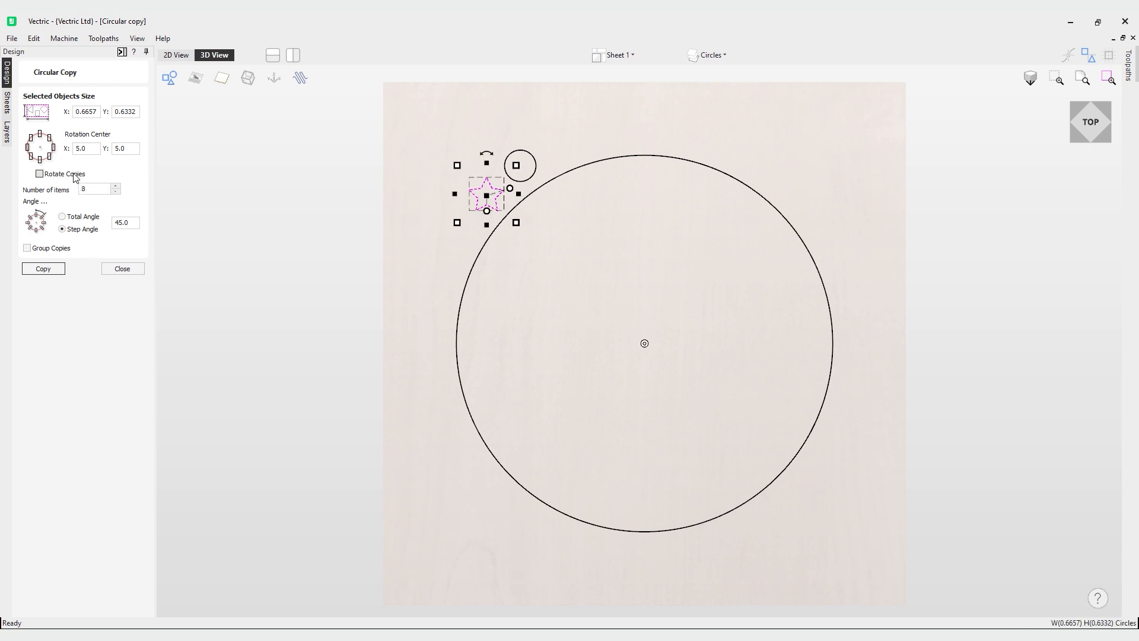
Step: Enable Rotate Copies and recreate the eight stars rotated to follow the ring
click(40, 174)
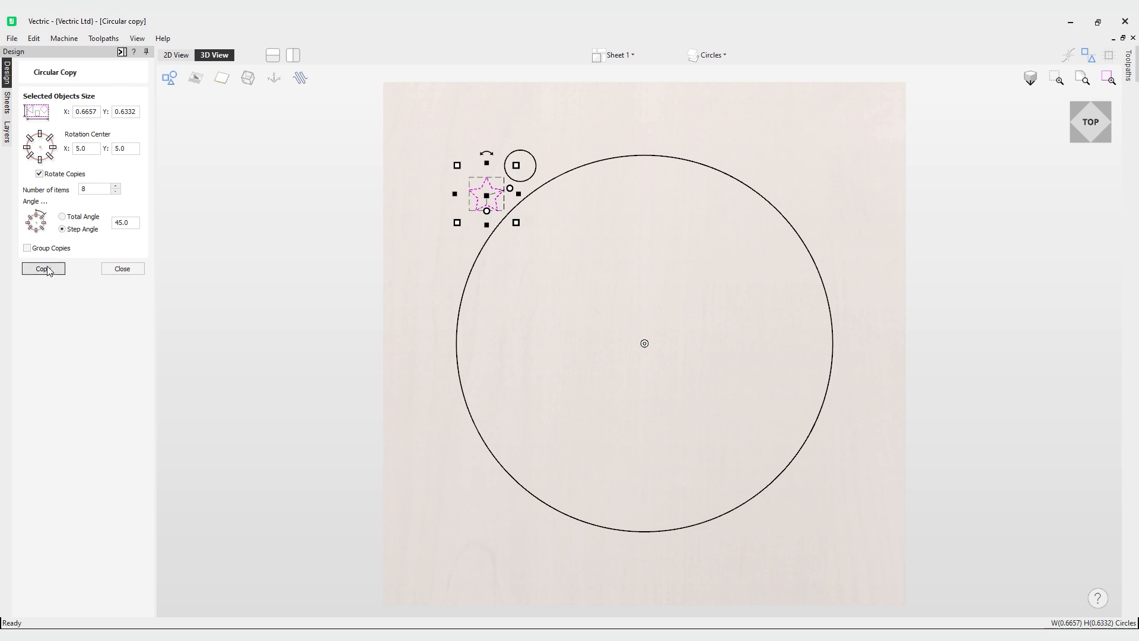
click(42, 268)
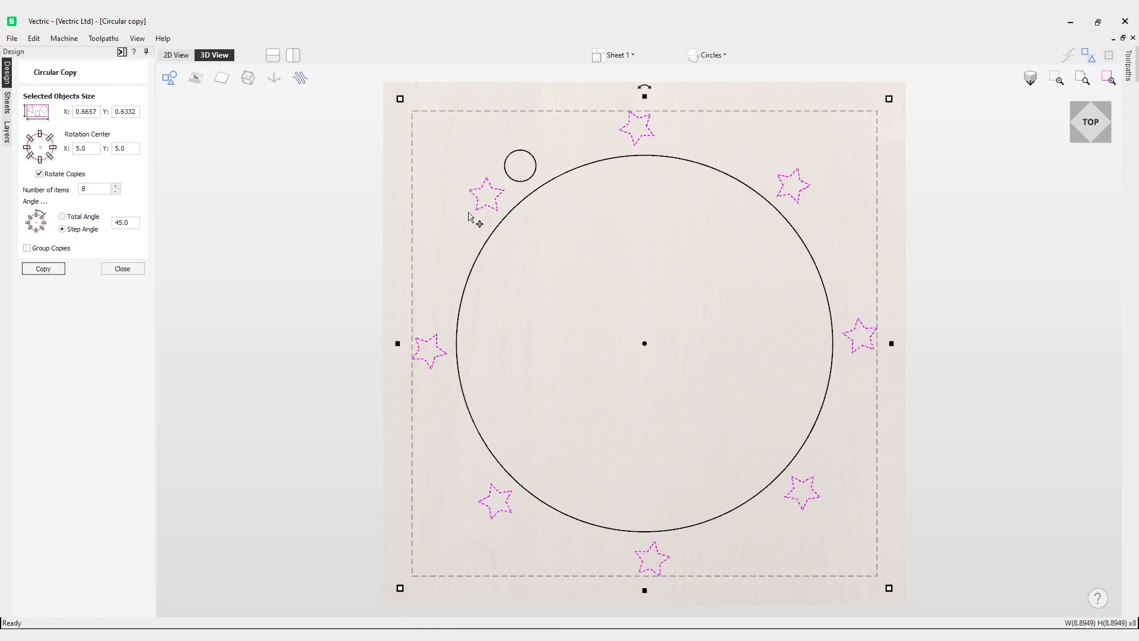
mouse_move(741, 146)
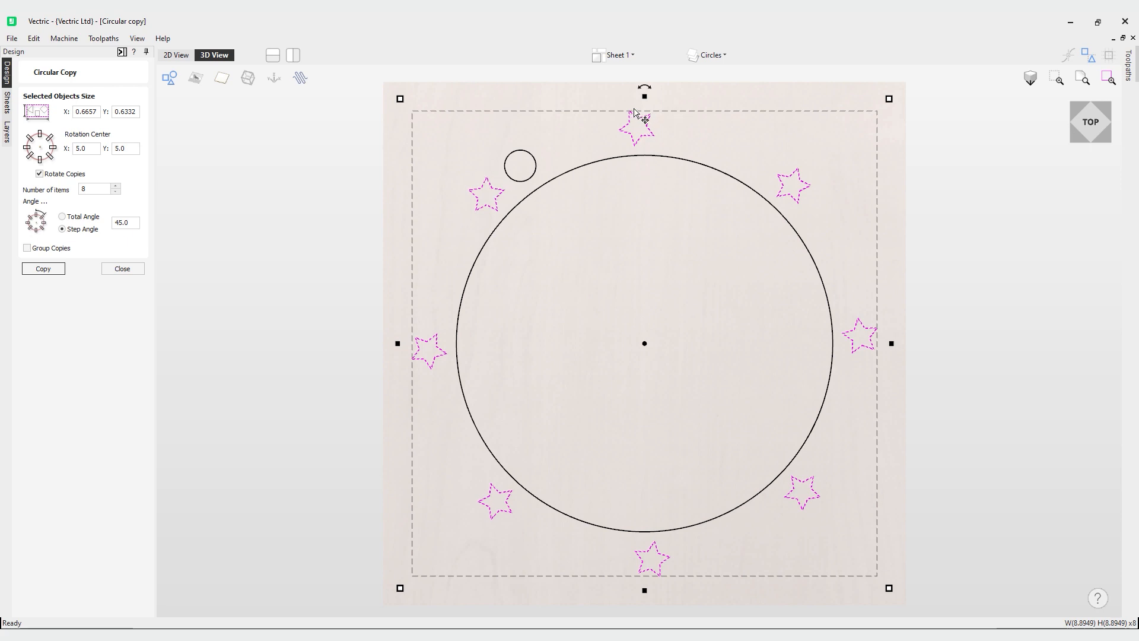
mouse_move(690, 124)
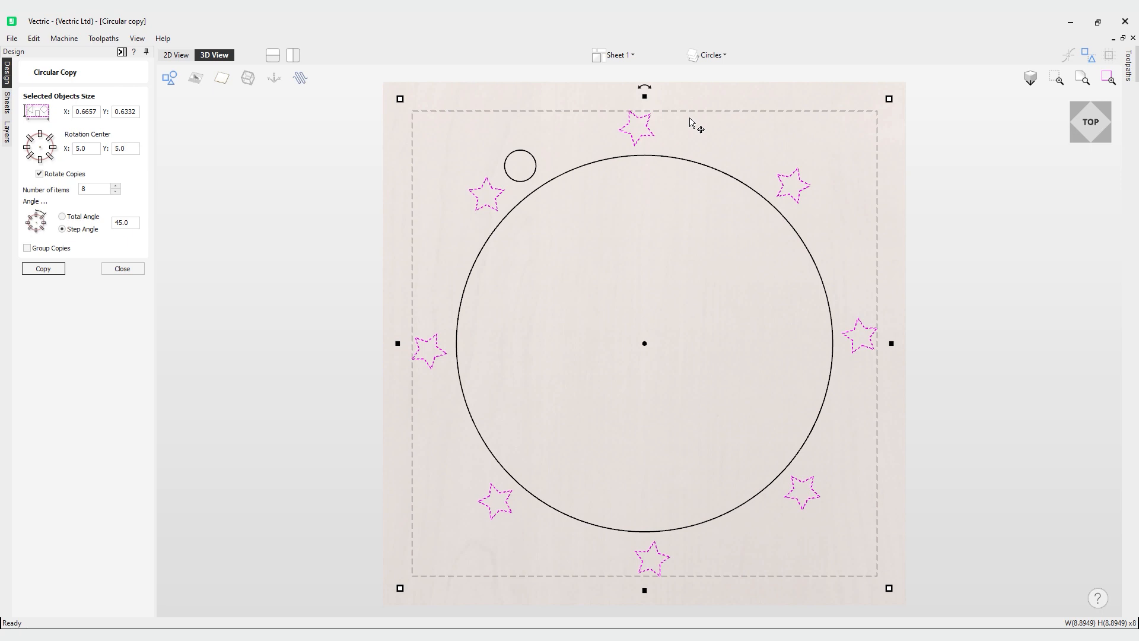
mouse_move(871, 335)
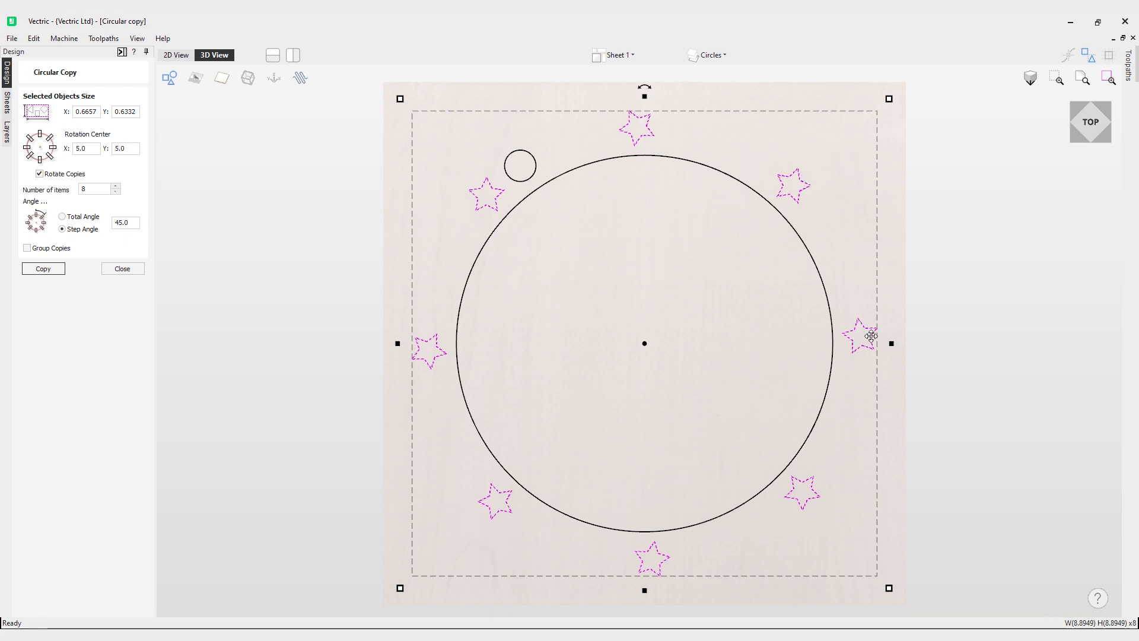
mouse_move(411, 342)
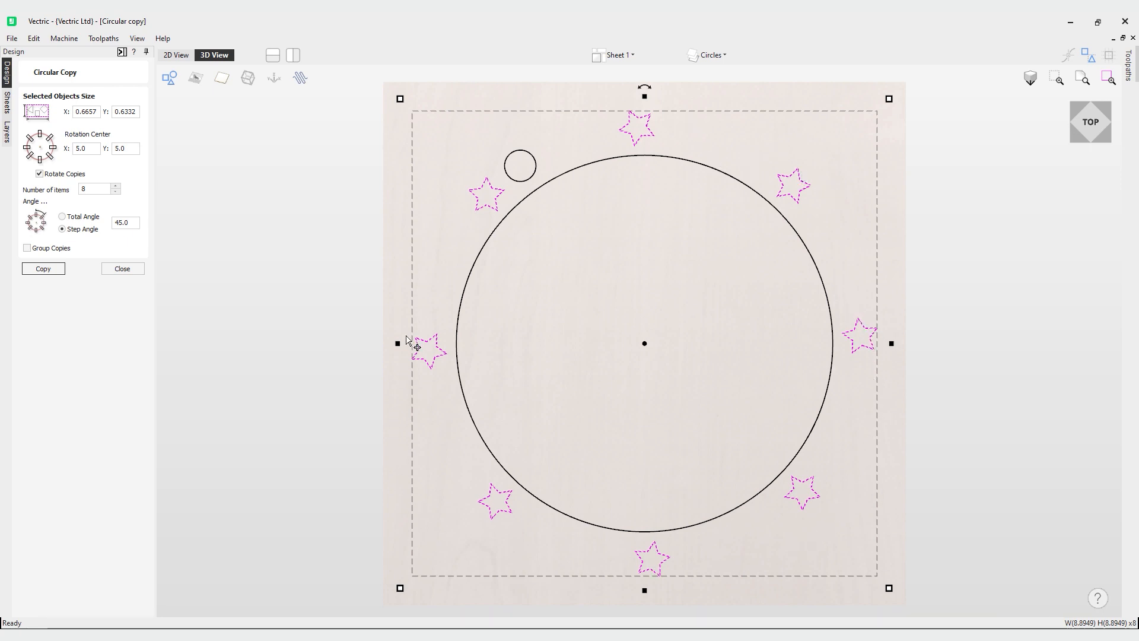
mouse_move(605, 354)
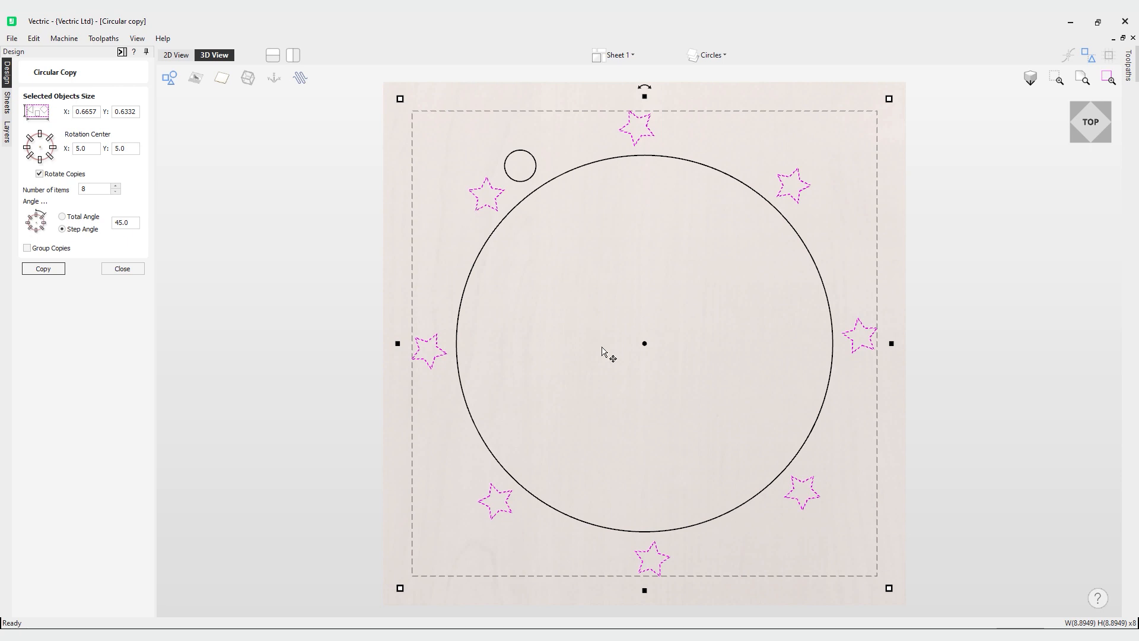
mouse_move(64, 252)
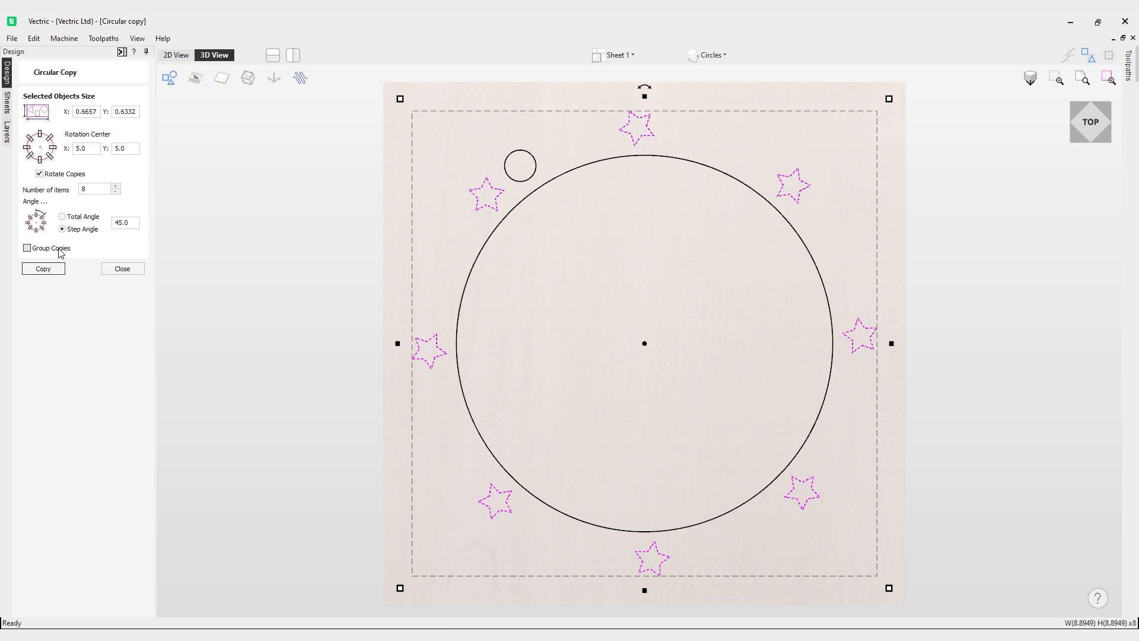
Step: Enable Group Copies and create the eight rotated stars as one group
click(27, 248)
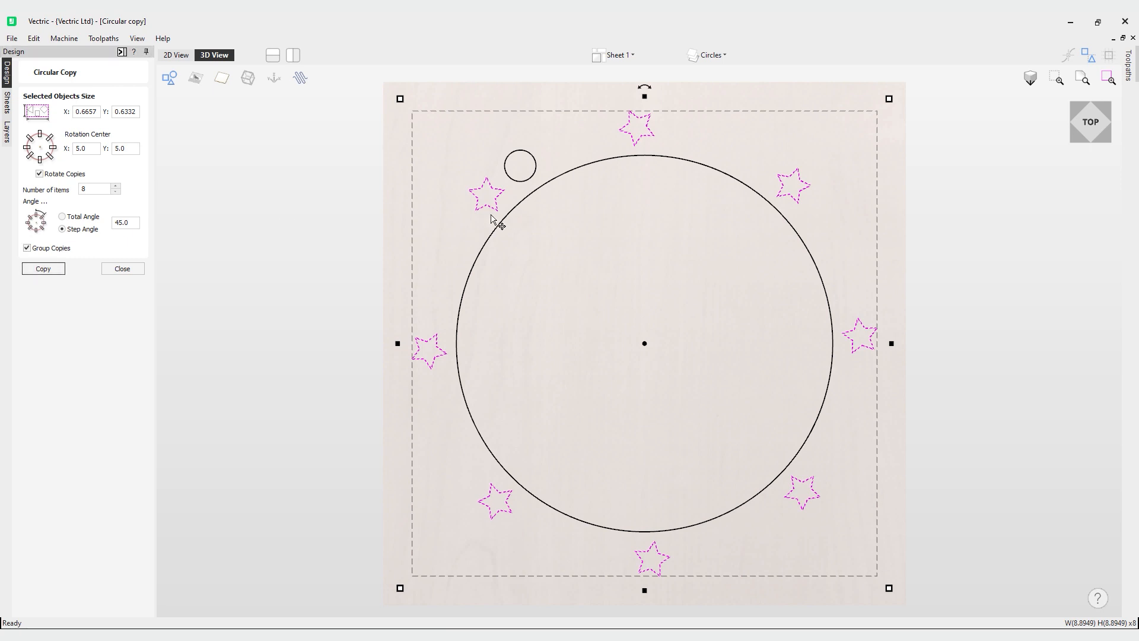
mouse_move(506, 211)
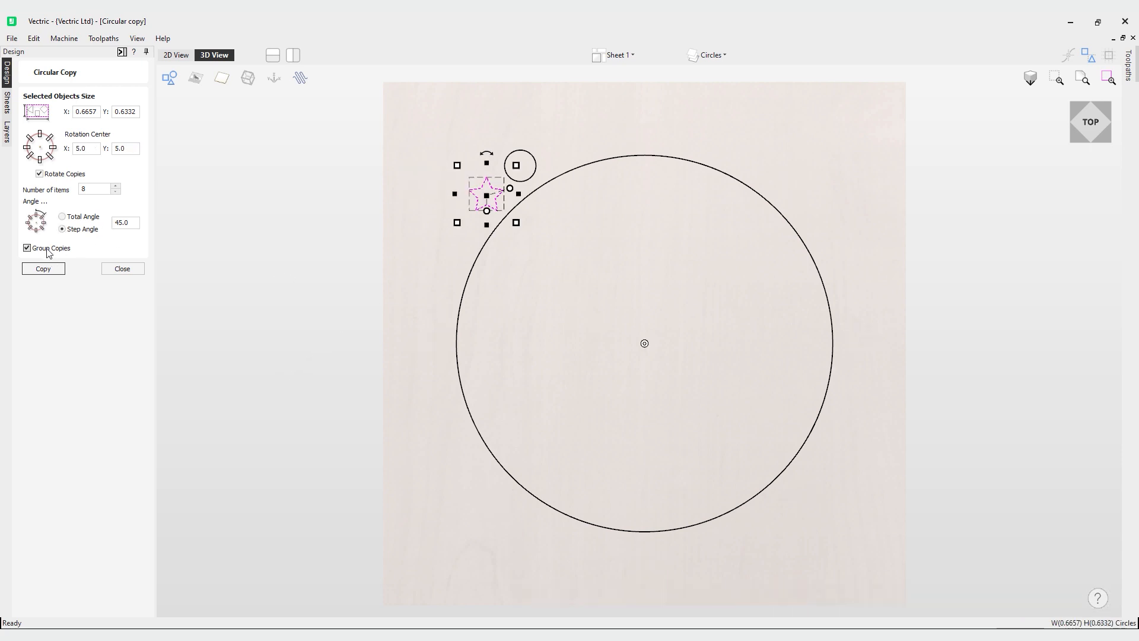
click(43, 268)
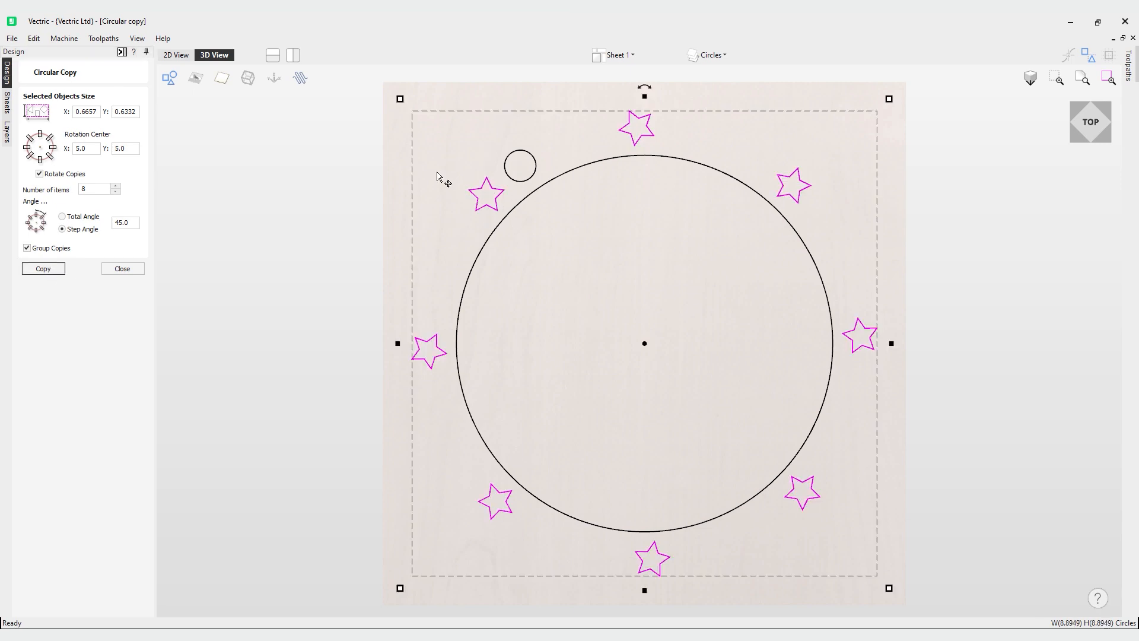
mouse_move(486, 224)
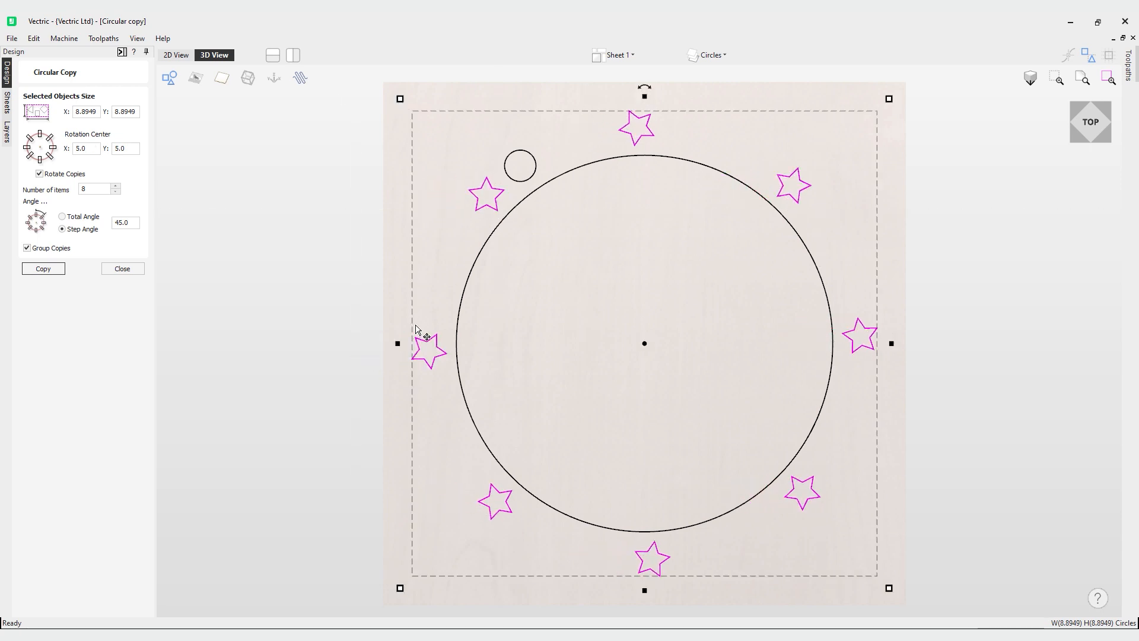
mouse_move(219, 291)
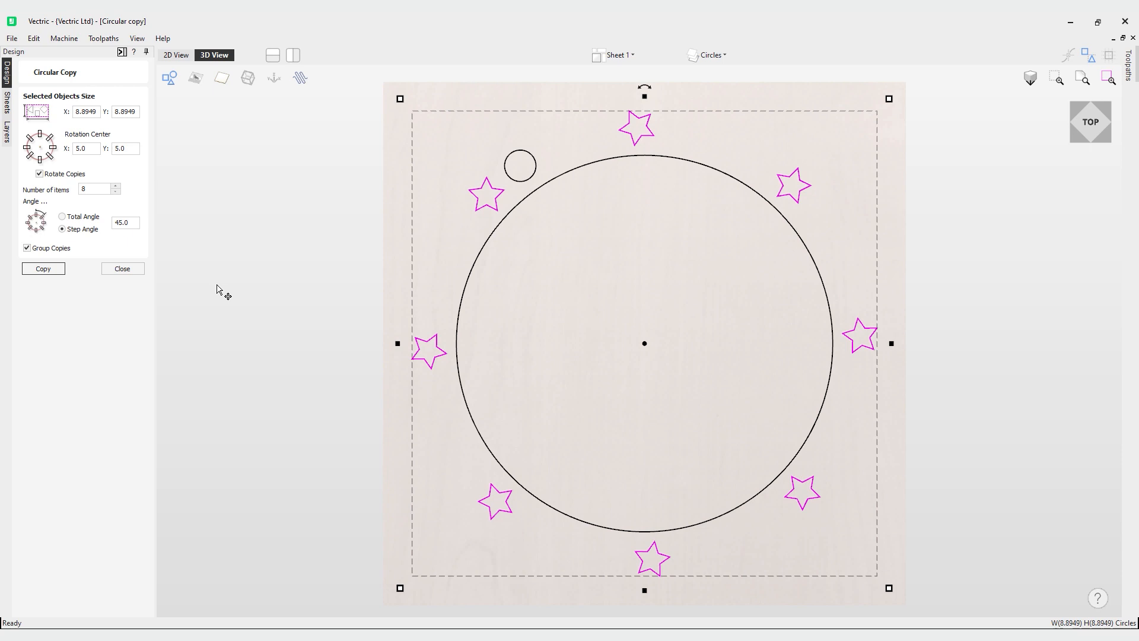
mouse_move(242, 282)
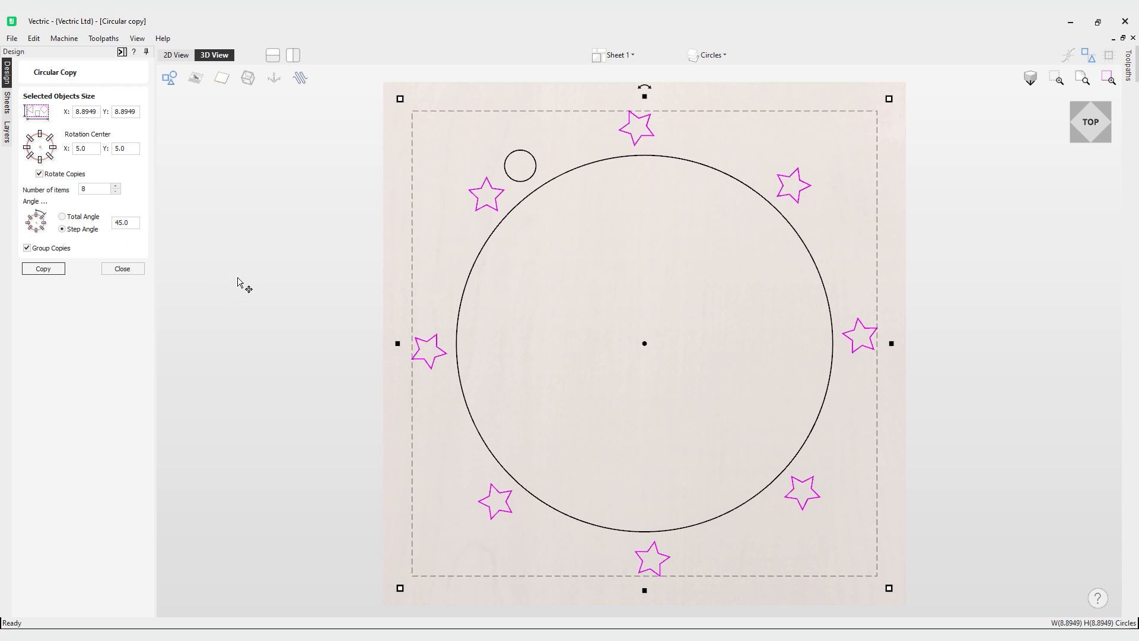